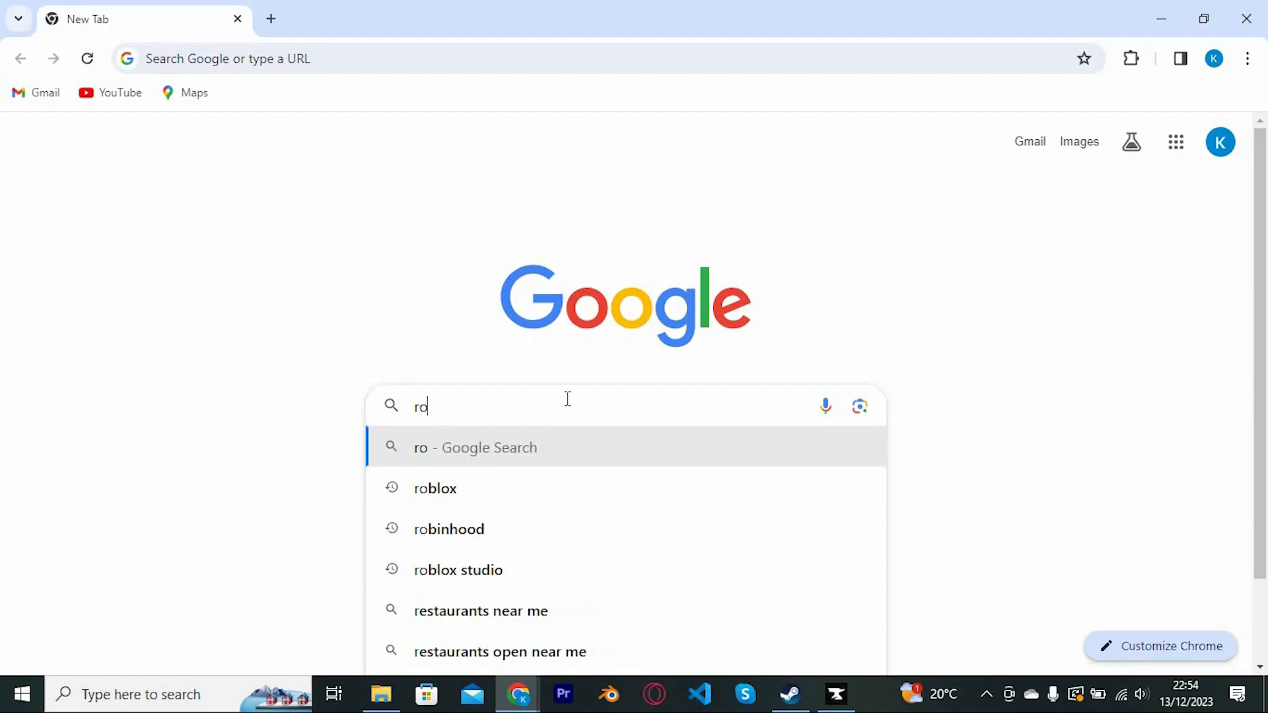
Pick the 'robinhood' search suggestion to reach robinhood.com.
left_click(448, 529)
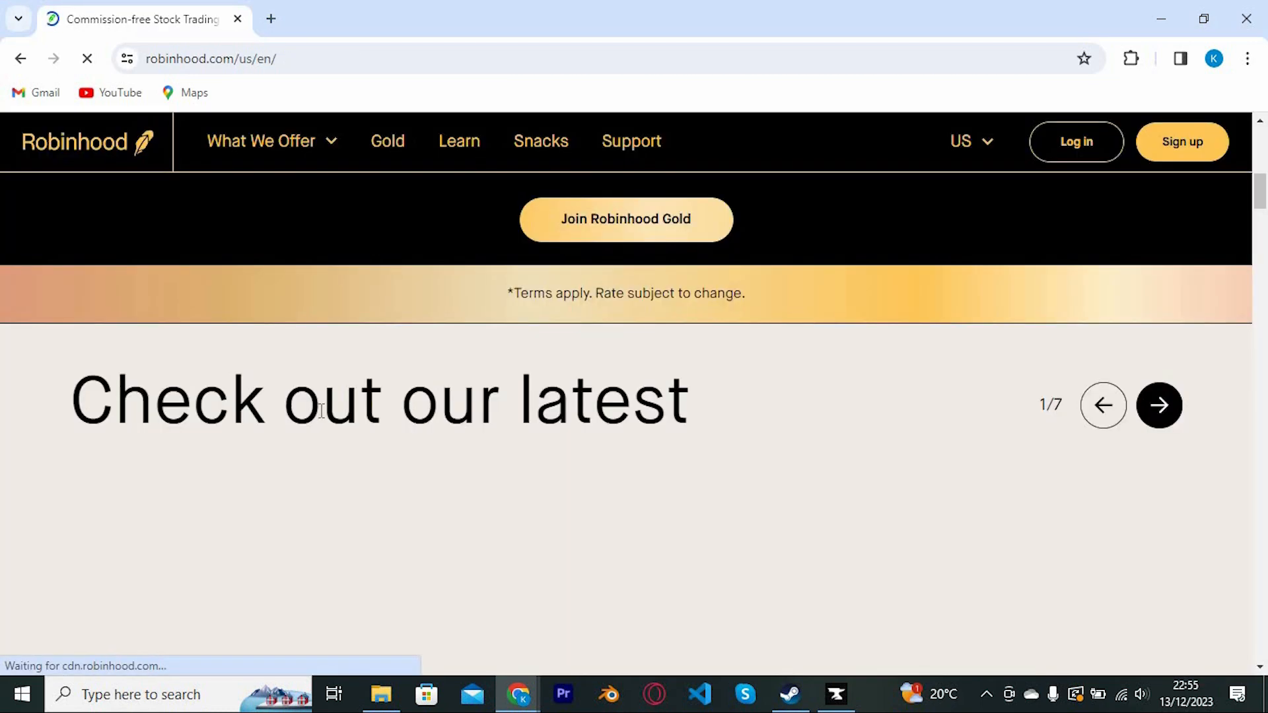
Scroll down and back up the Robinhood homepage.
scroll("down", 3)
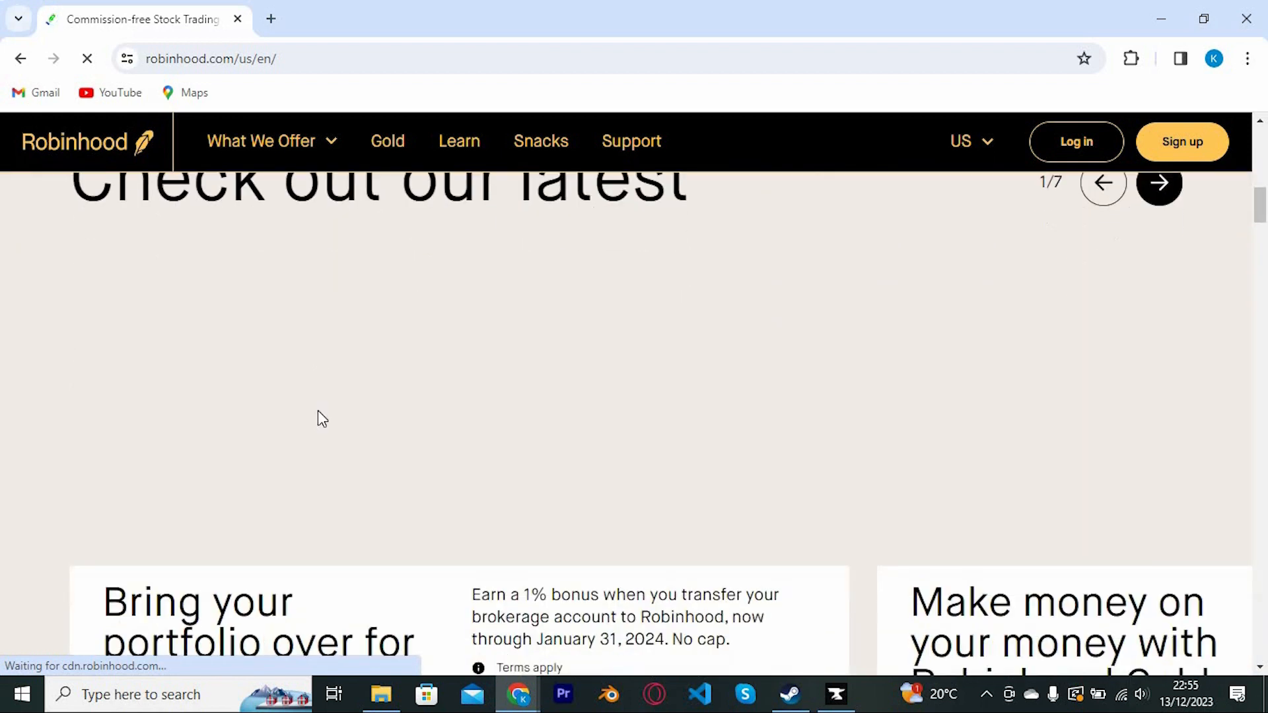
scroll("up", 3)
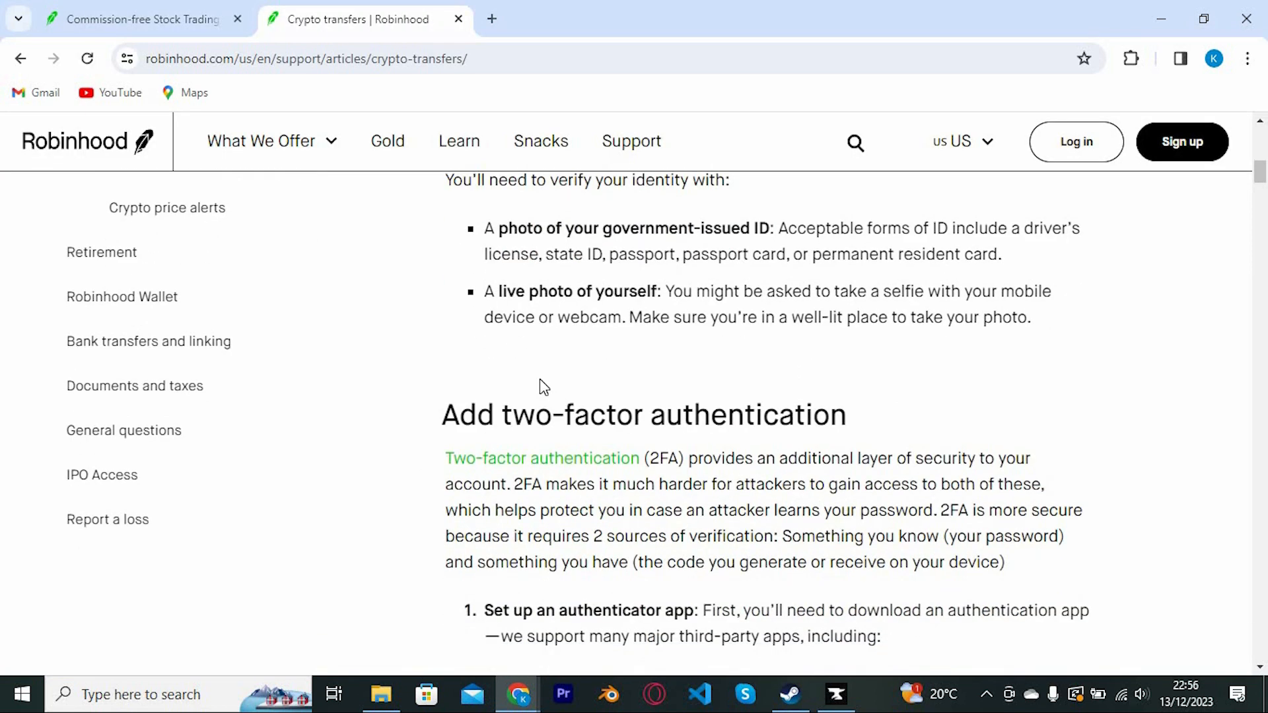
scroll("down", 3)
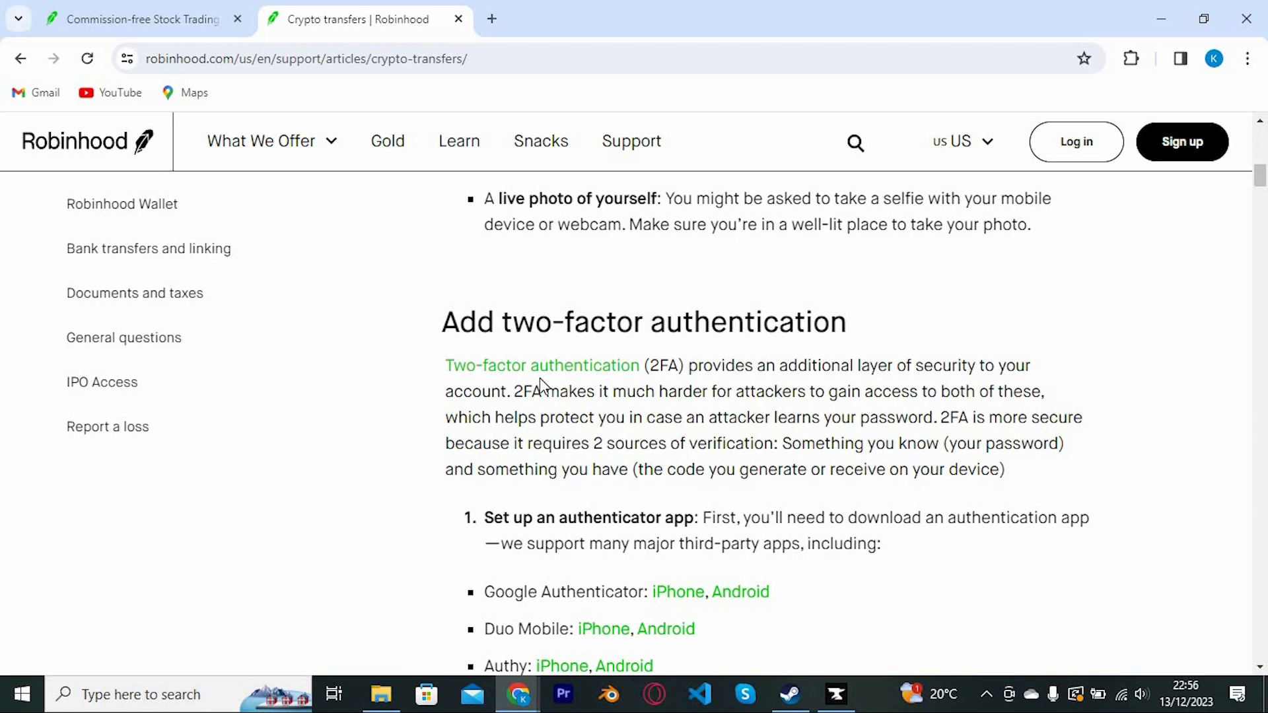
mouse_move(541, 365)
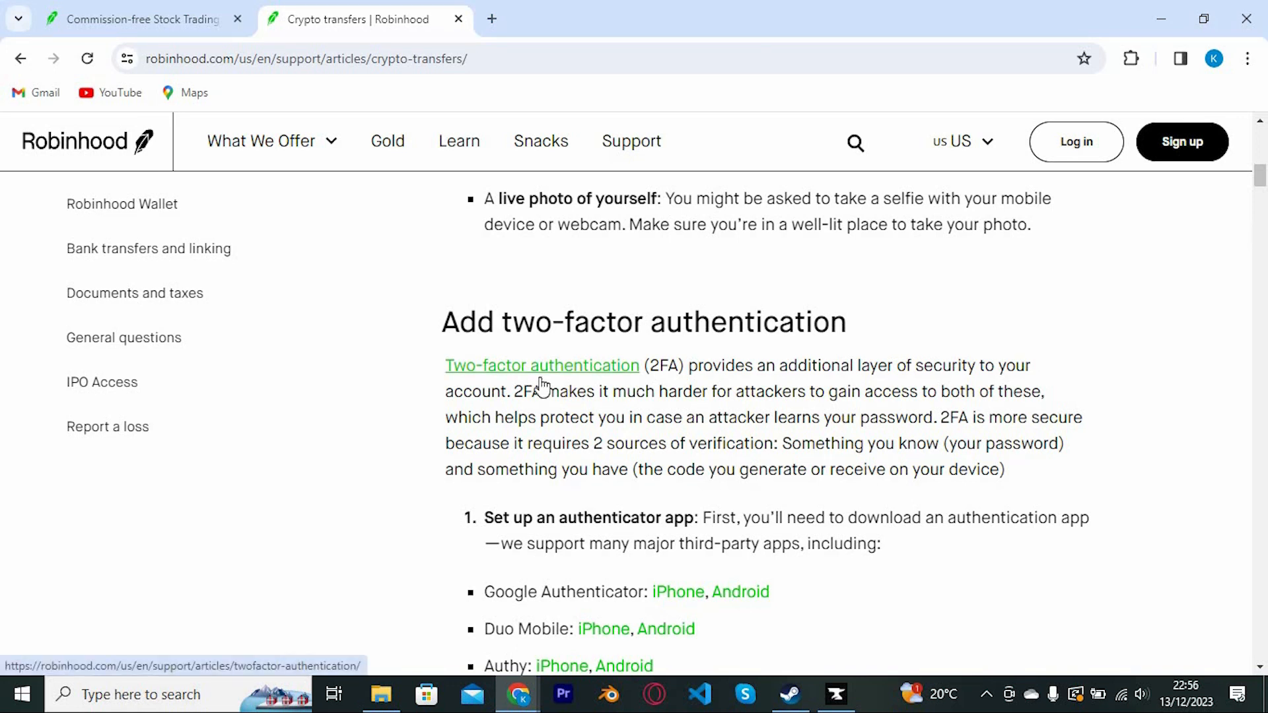
scroll("up", 3)
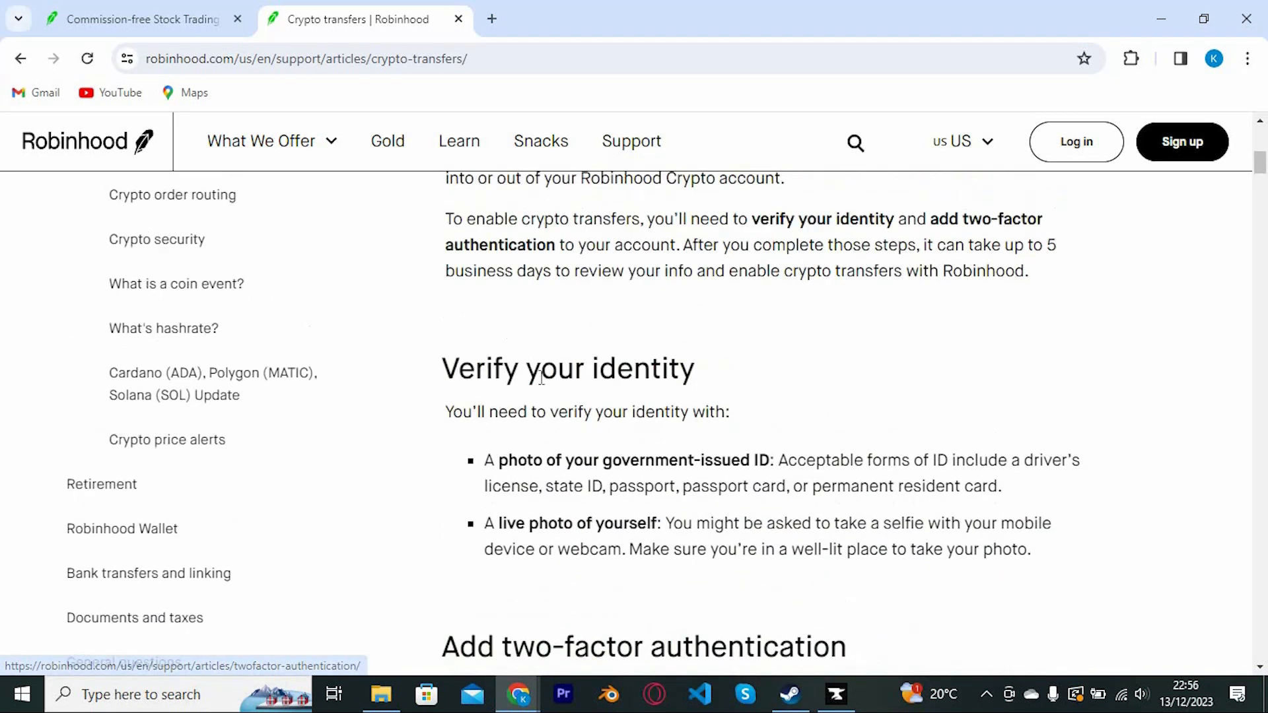
scroll("up", 3)
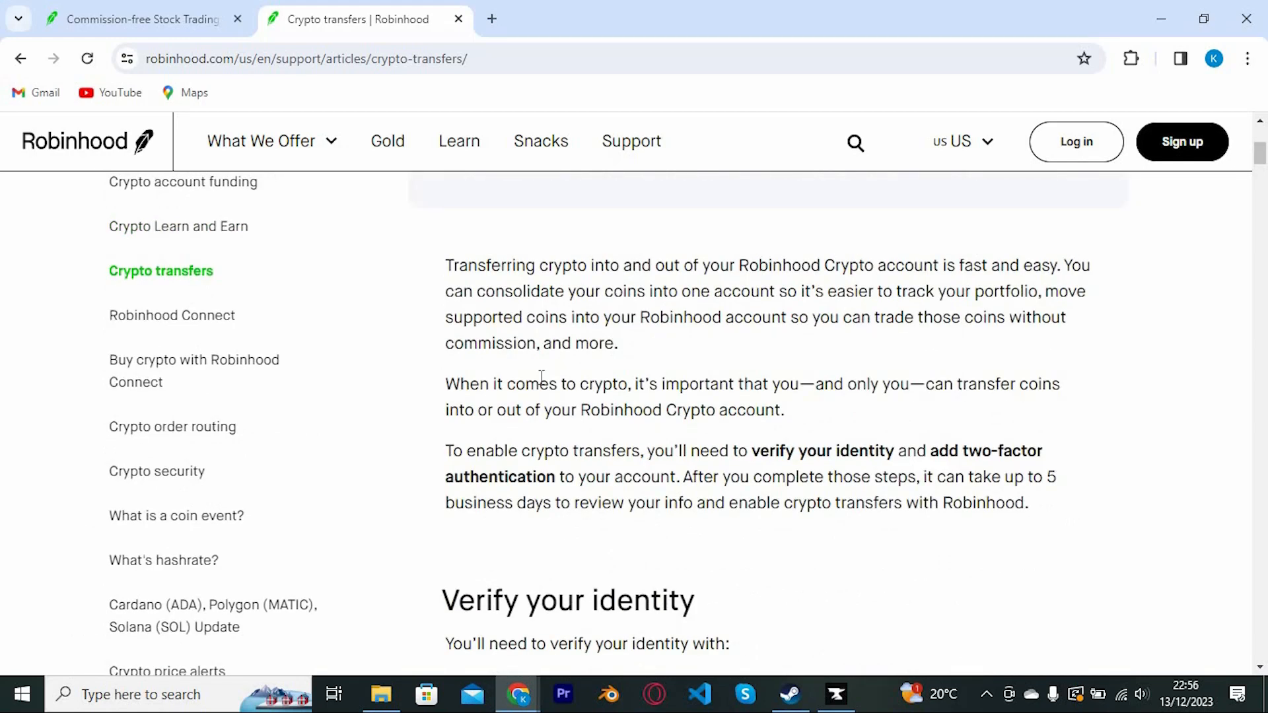